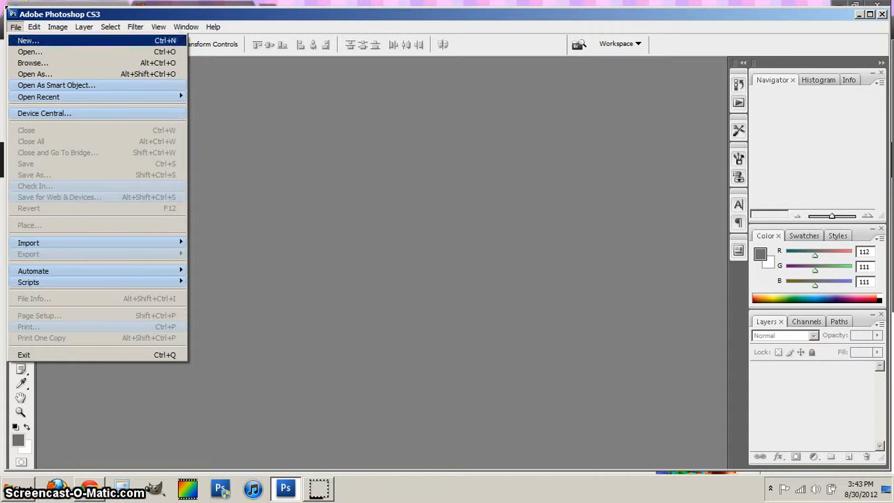
Create a new 500×200 pixel document with a transparent background.
click(28, 41)
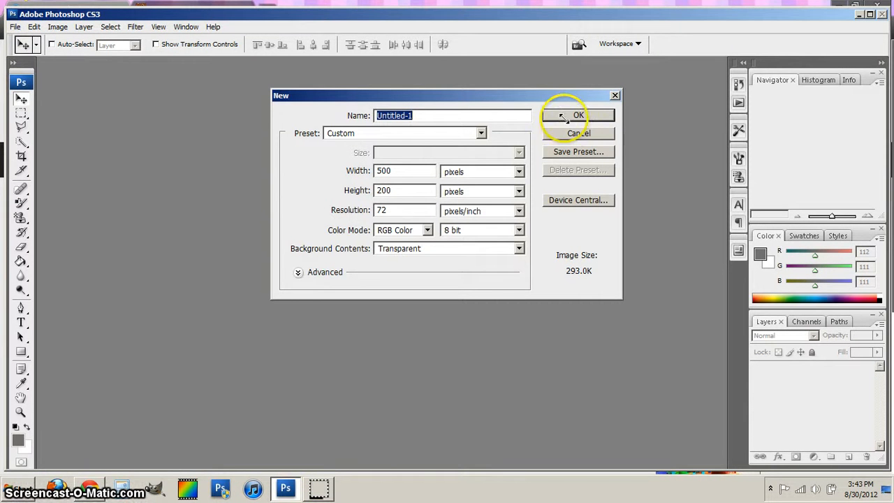
click(578, 115)
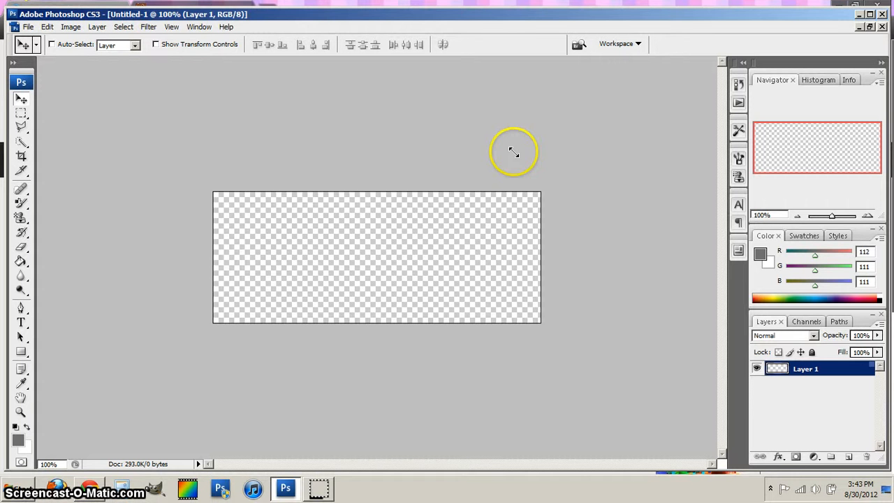
mouse_move(21, 322)
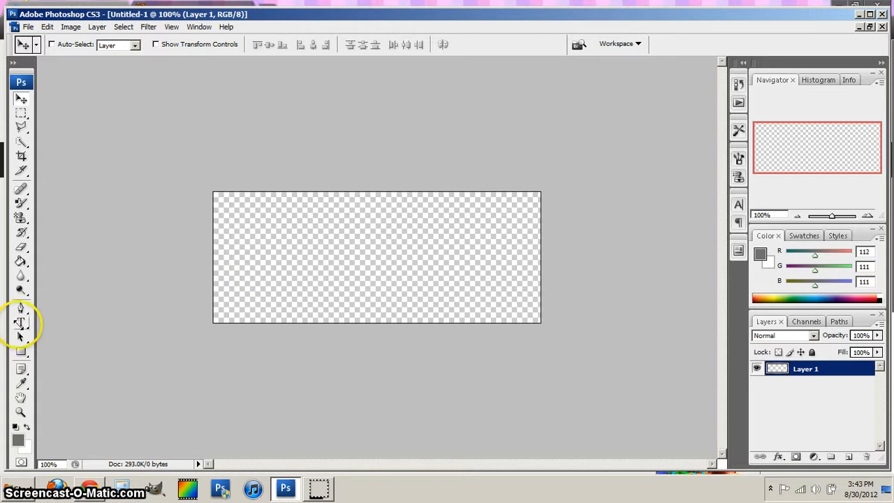
Add a type layer reading 'Jersey Beauties' in the Beckett blackletter font at 72 pt.
click(21, 323)
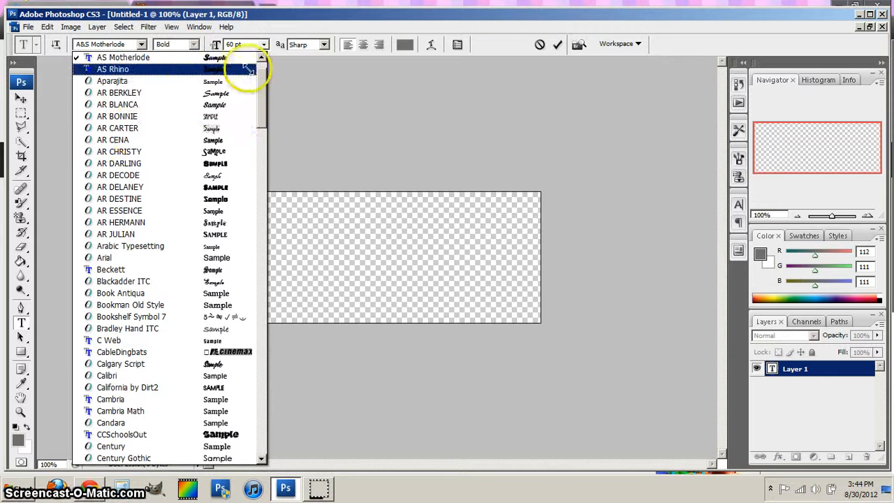
scroll(down, 3)
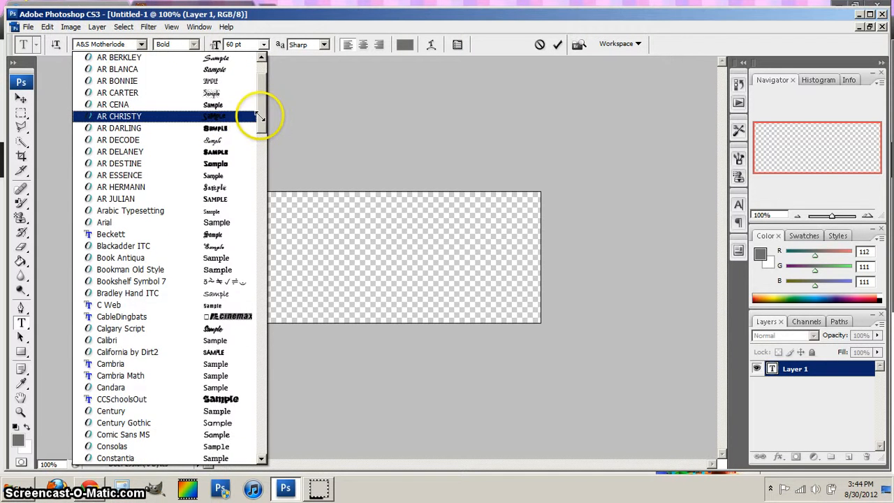
click(110, 235)
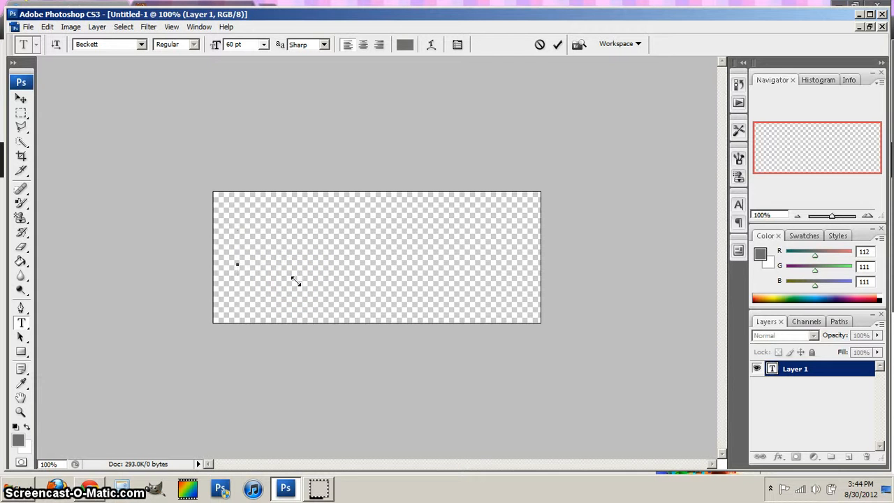
click(237, 258)
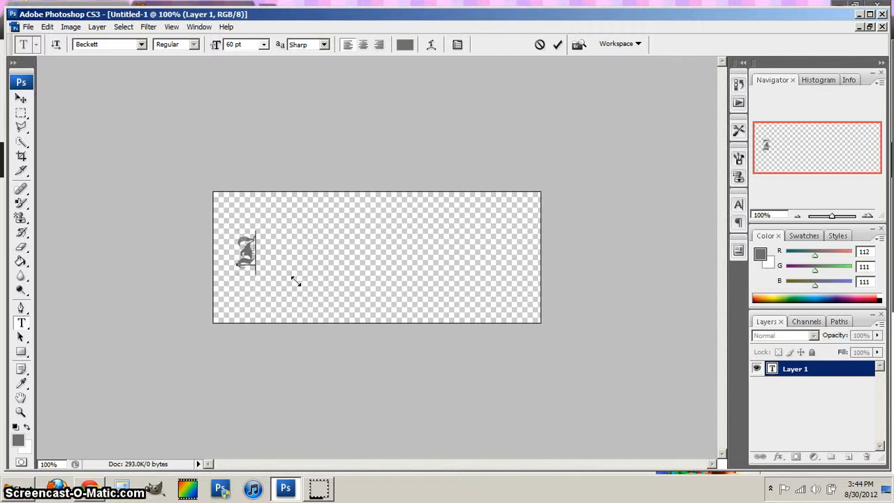
text(ersey Bea)
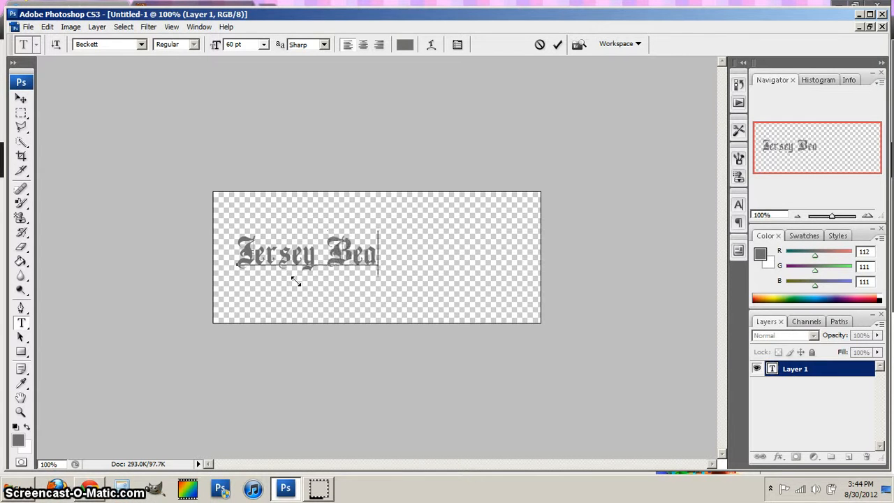
text(uties)
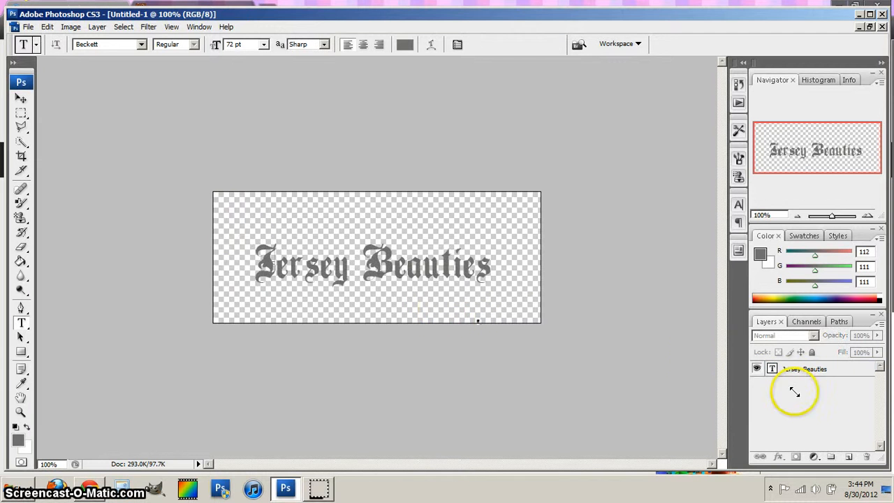
Apply a black Stroke layer style to the Jersey Beauties text layer.
click(776, 455)
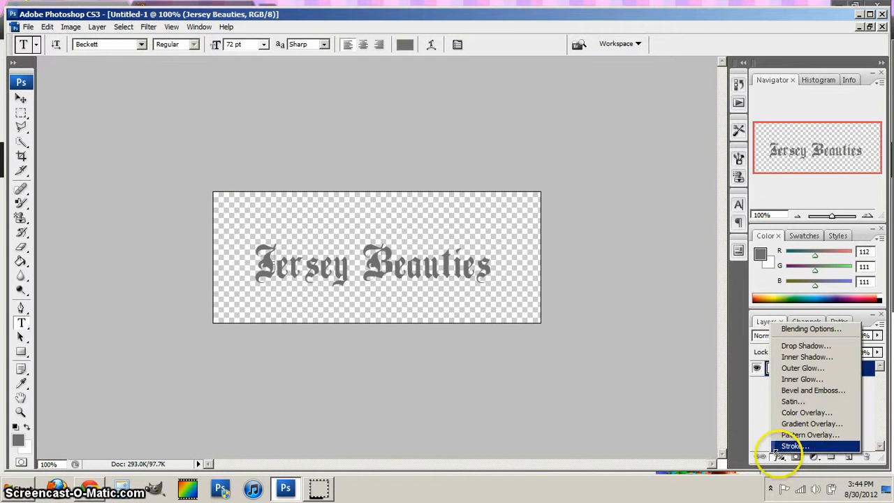
click(793, 445)
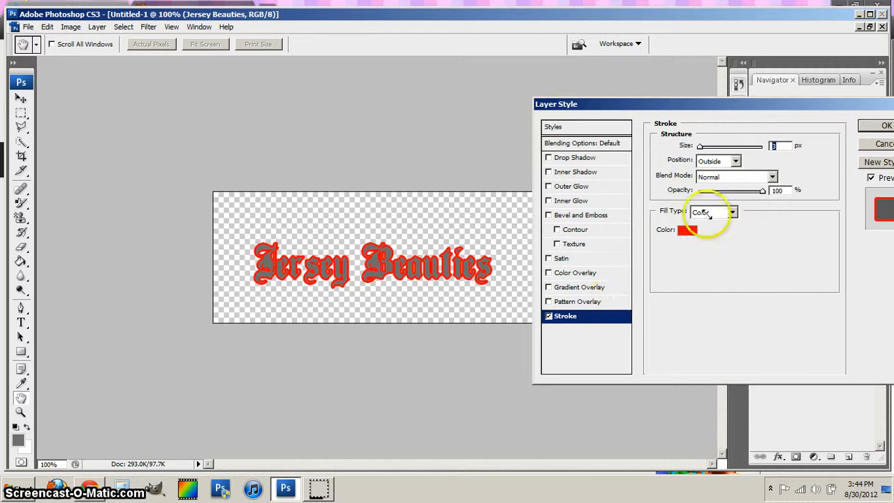
click(687, 229)
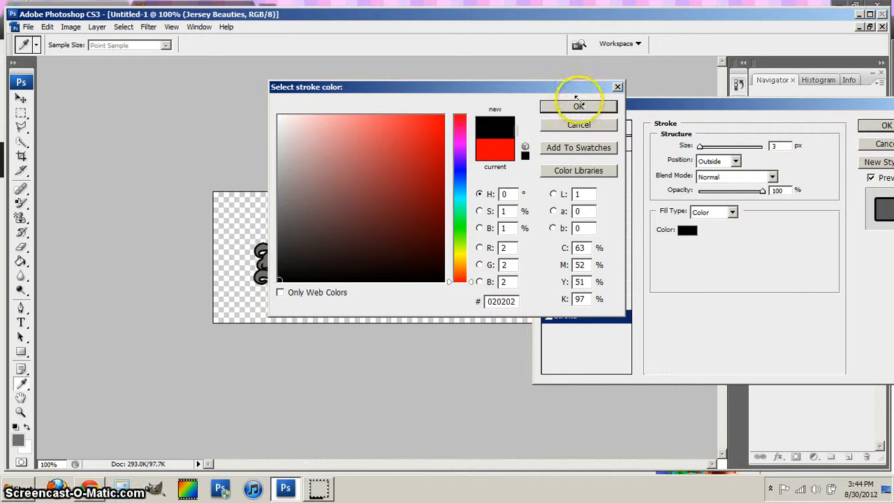
click(579, 106)
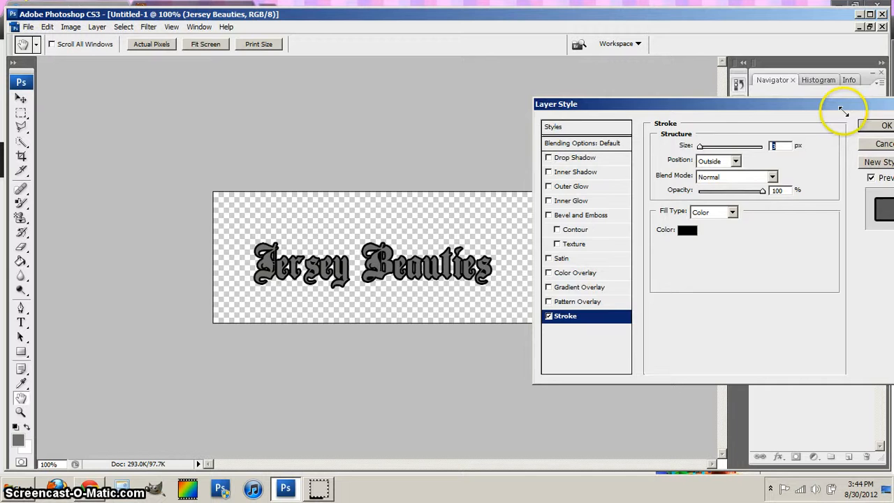
click(886, 125)
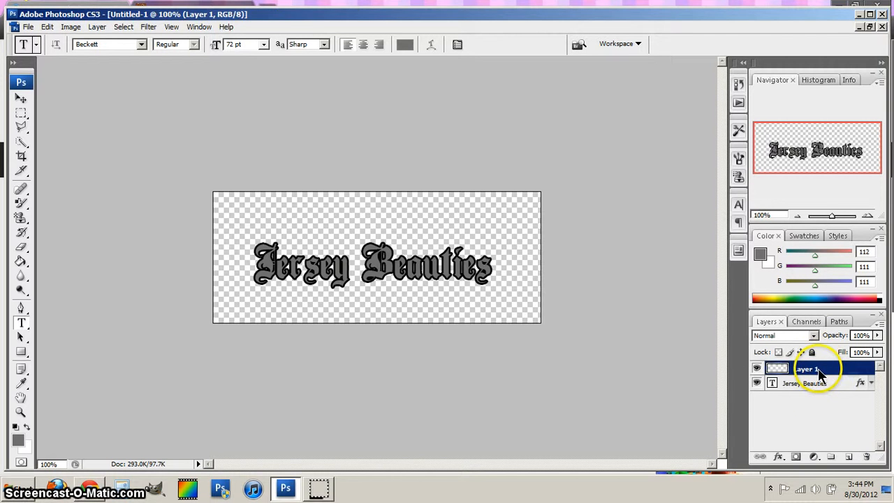
Set the layer's stroke fill type to the black diagonal-squares pattern.
right_click(807, 368)
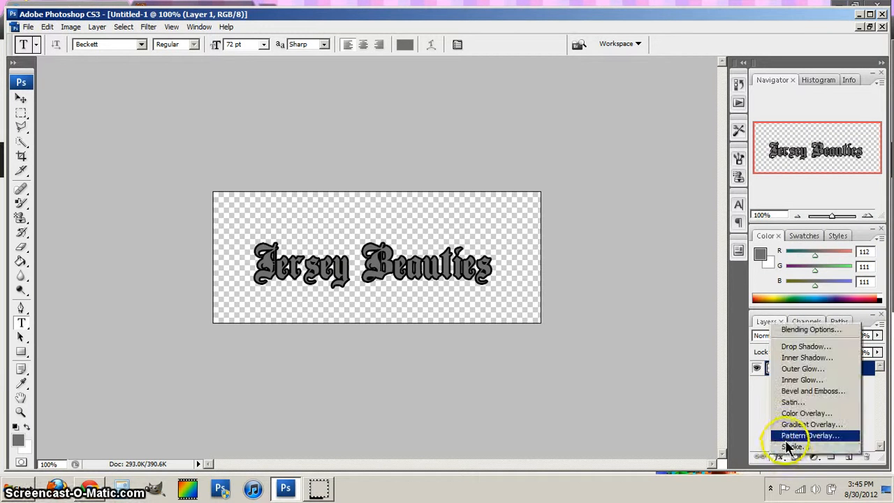
click(791, 447)
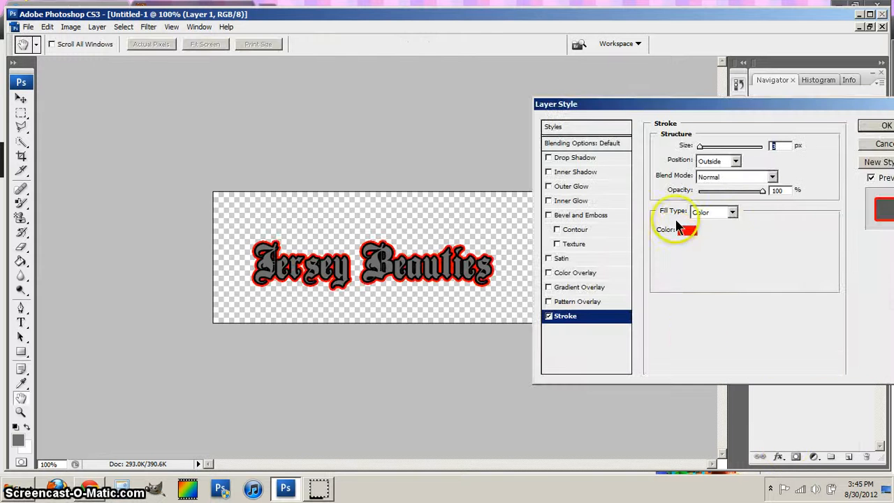
click(731, 212)
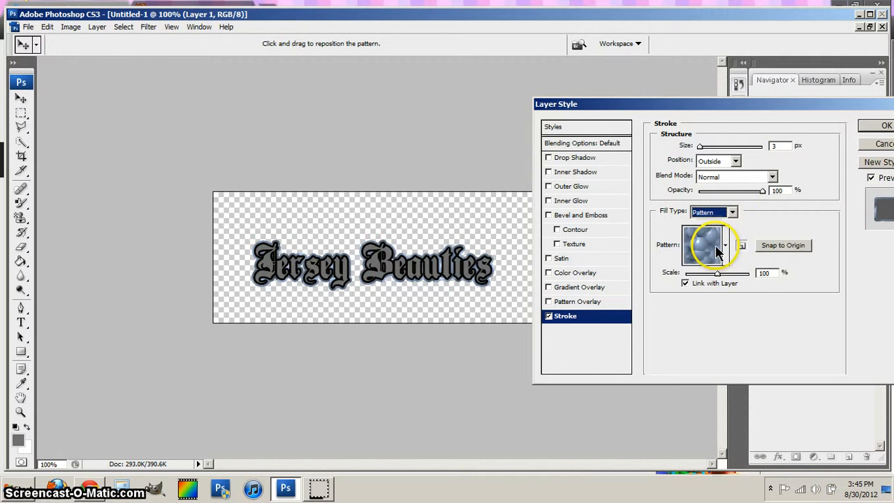
click(723, 245)
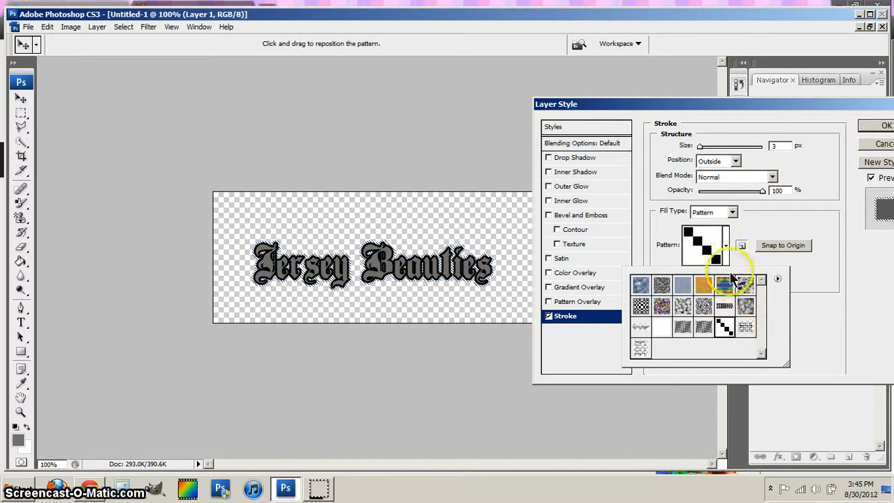
click(723, 285)
text(2)
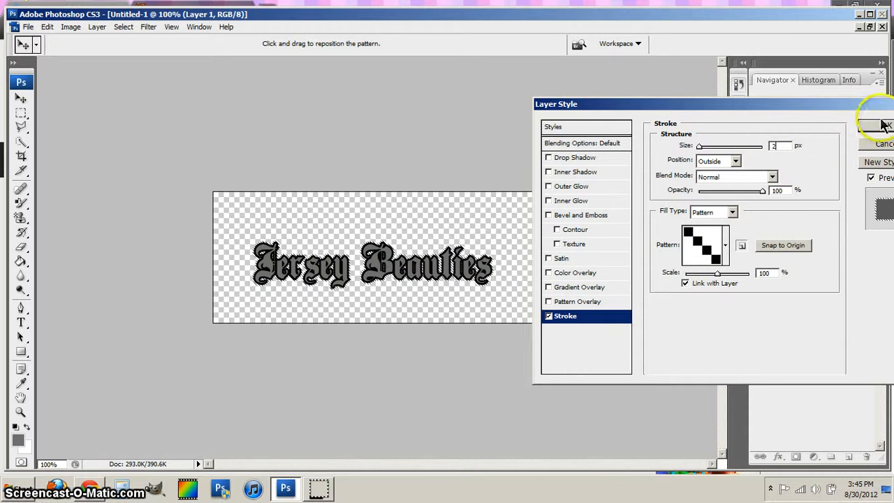
click(883, 125)
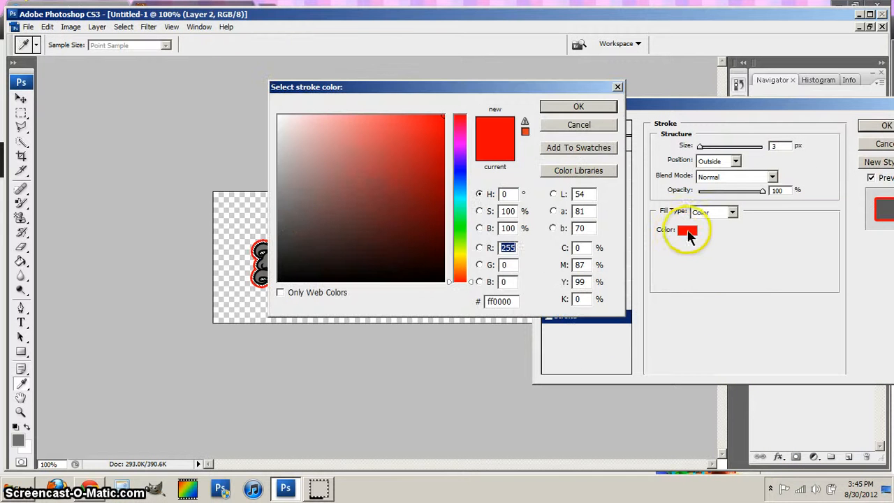
mouse_move(280, 282)
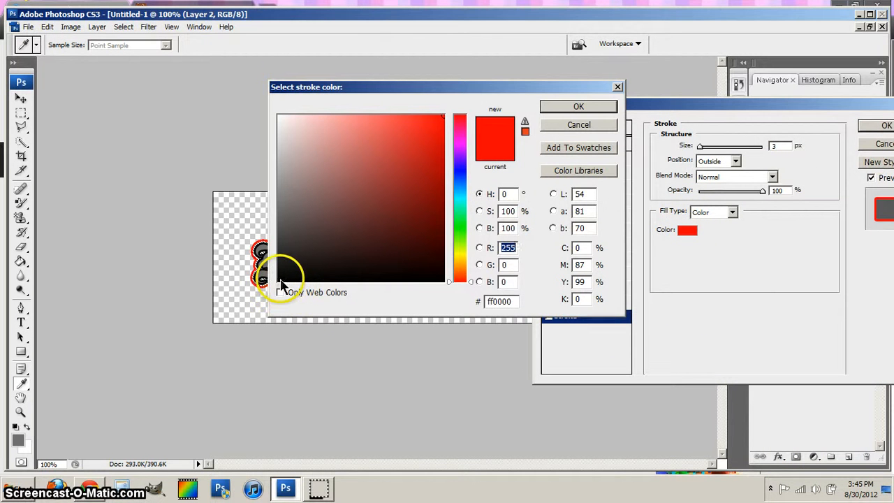
Give Layer 2 a solid black stroke for a heavier double outline.
click(578, 124)
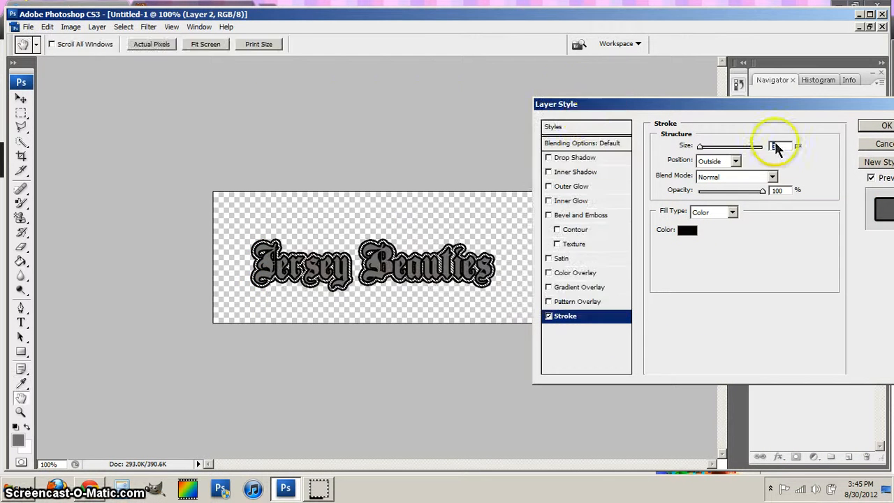
click(885, 125)
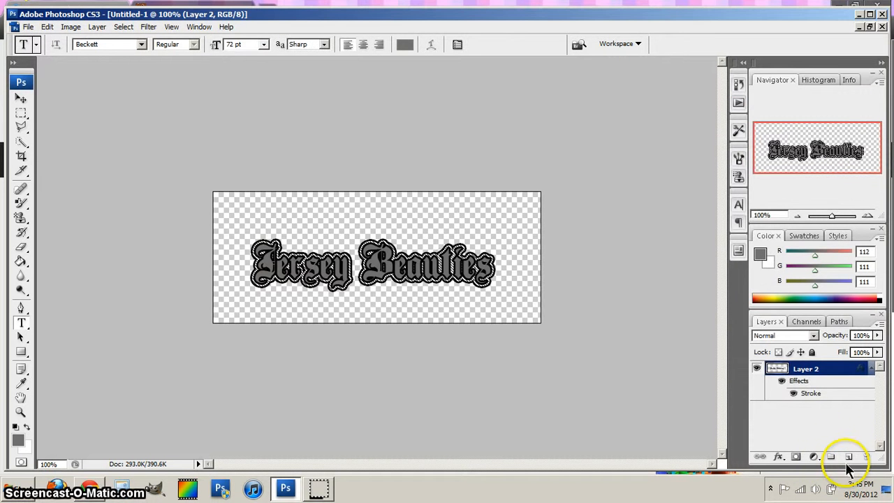
Add a 3 px stroke on a new layer filled with a black-to-pink gradient preset.
click(829, 455)
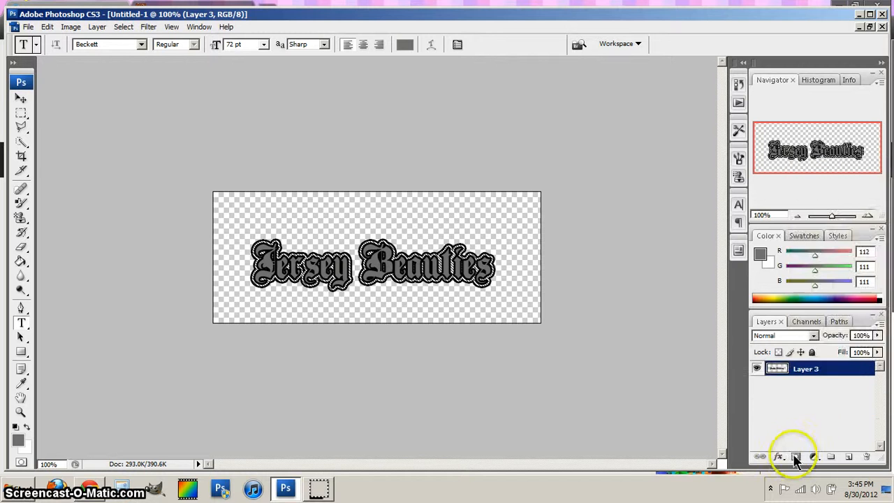
click(796, 457)
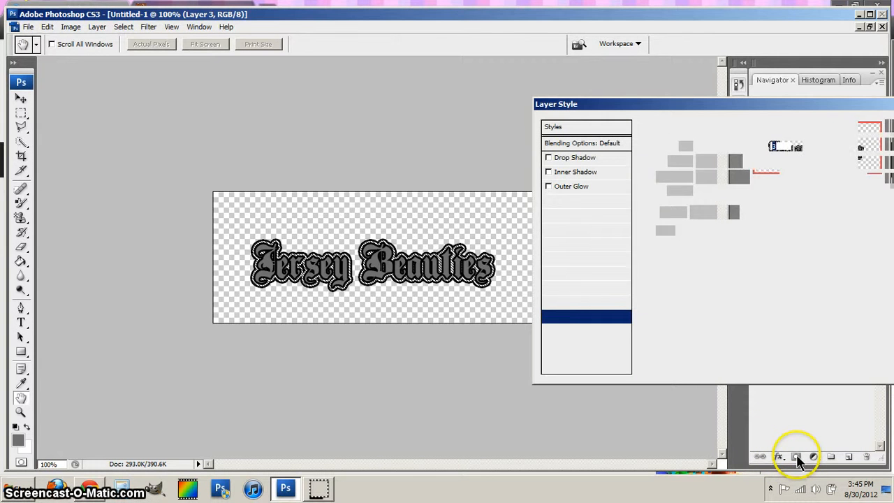
click(564, 316)
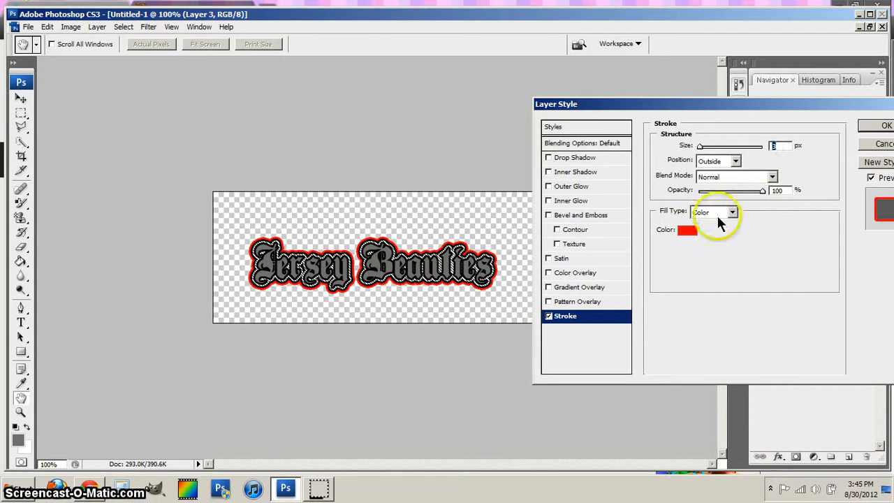
click(731, 212)
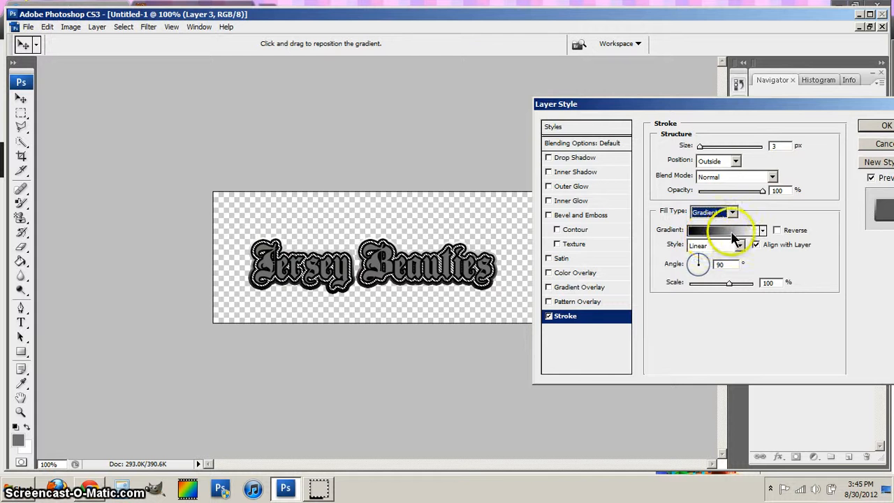
click(719, 229)
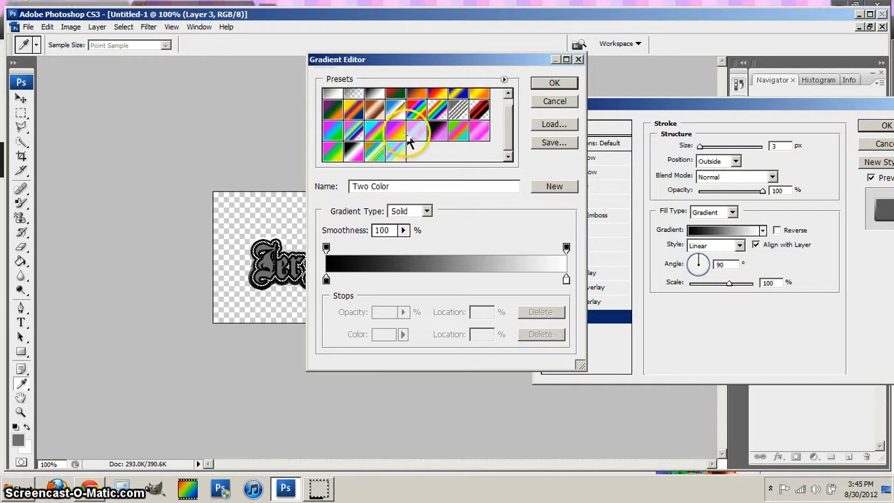
click(553, 83)
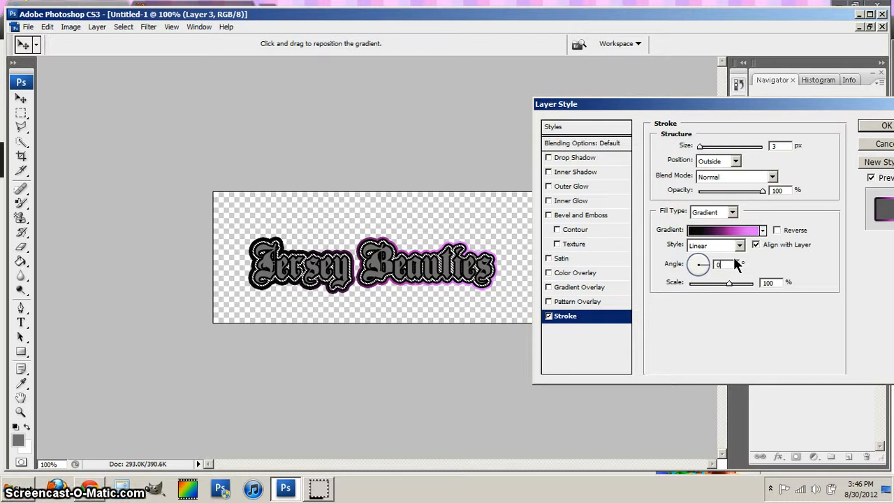
text(3)
text(180)
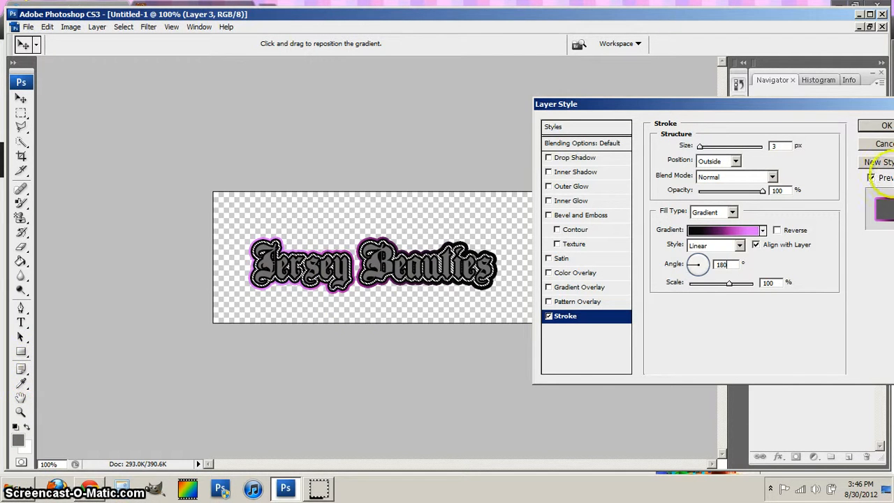
click(885, 126)
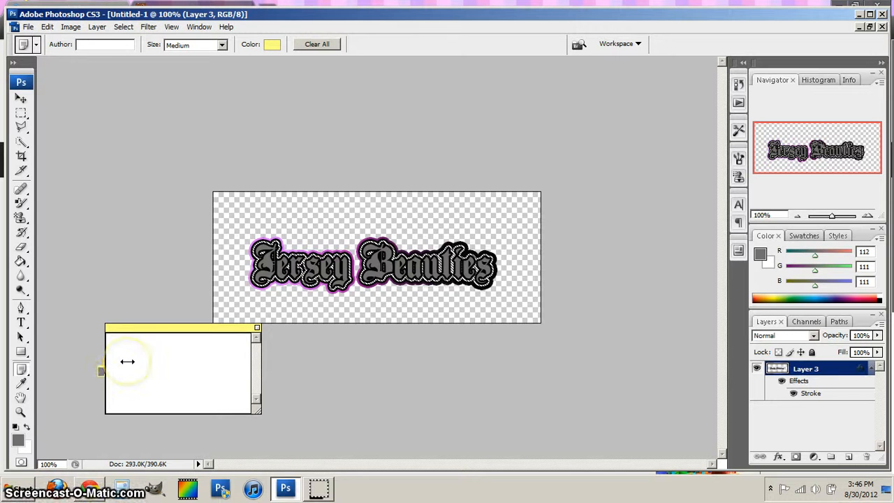
Write a note saying the tutorial is super simple and a slower explanation can follow in another video.
text(Hey Eve)
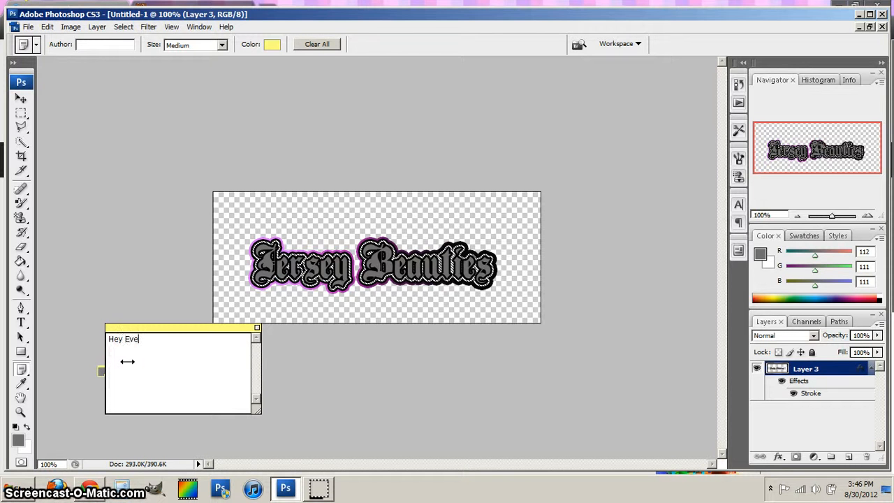
text(ryone.)
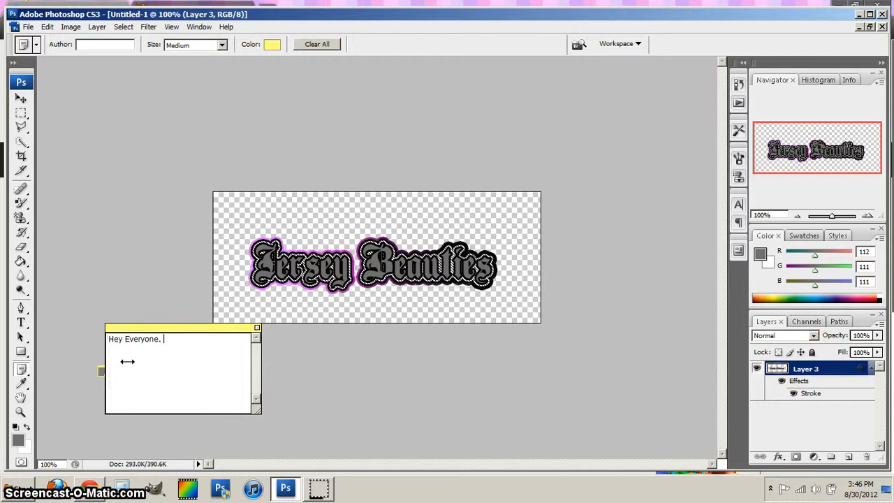
text(AS you can see this tutorial is su)
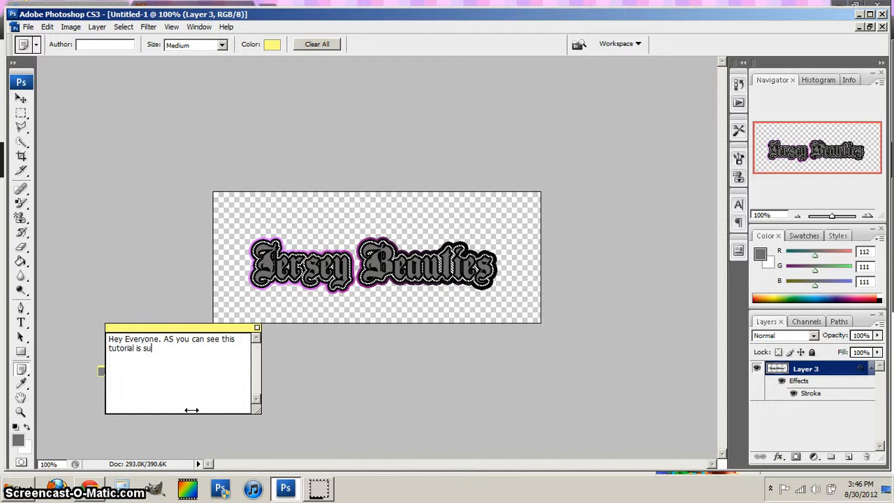
text(per simp)
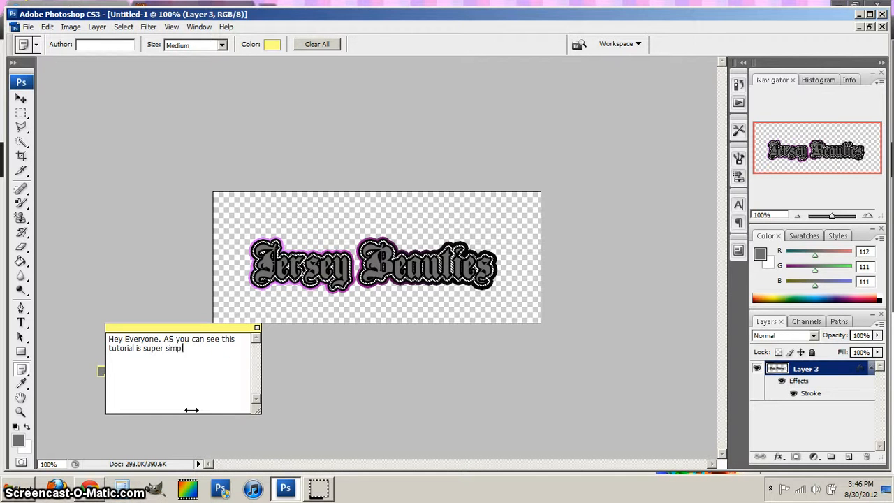
text(e. I foy need help)
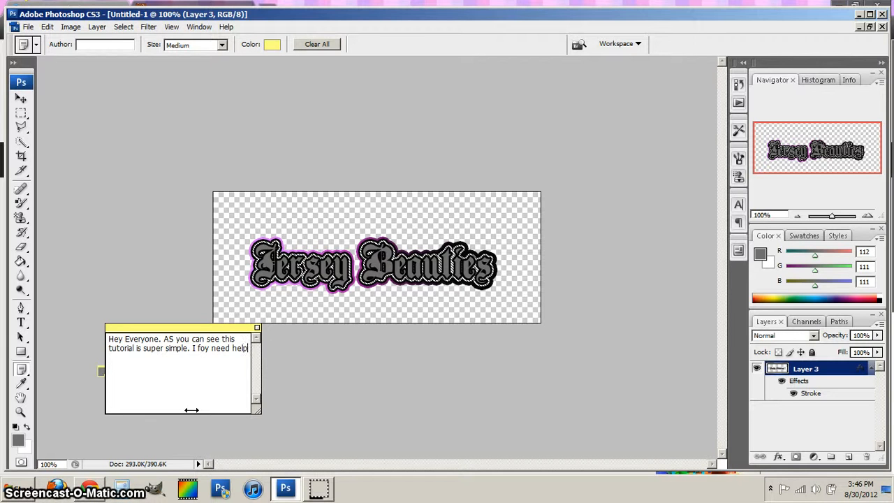
text(just let)
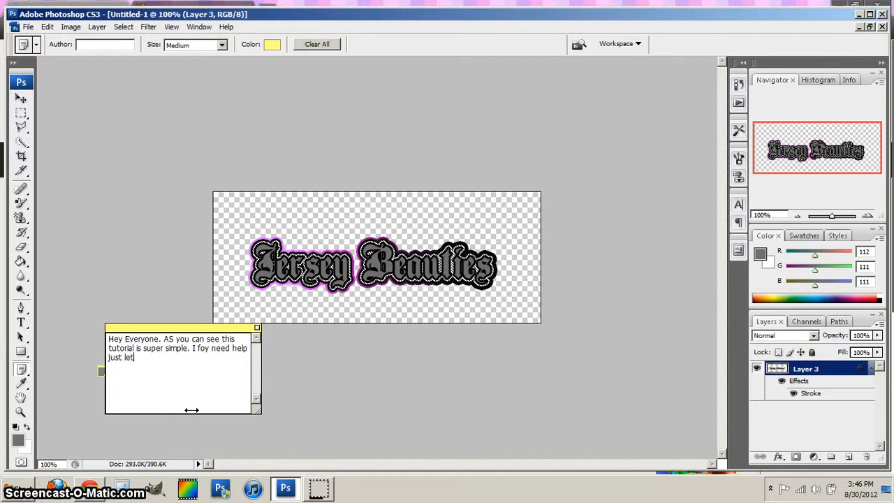
text(me know! I)
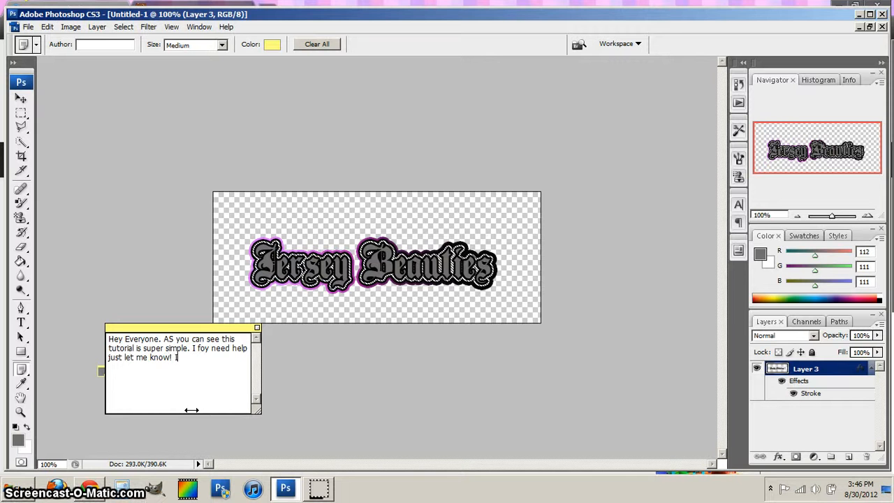
text(ll slow it)
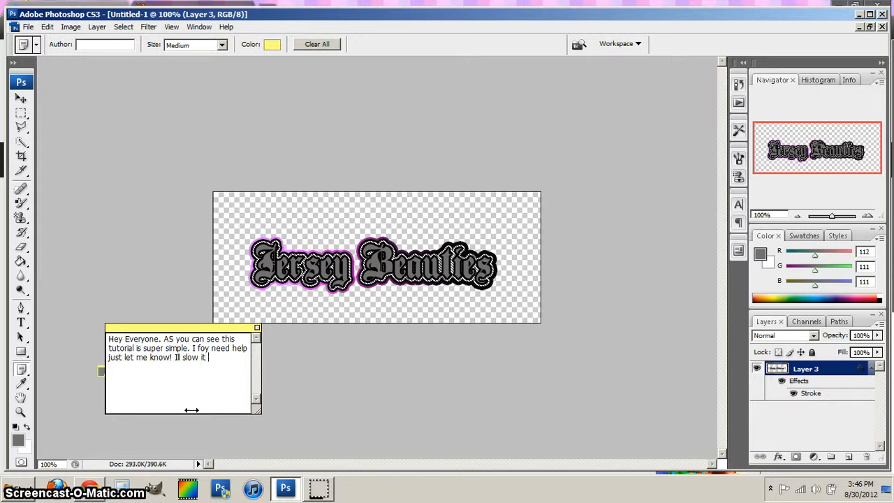
text(down and exp)
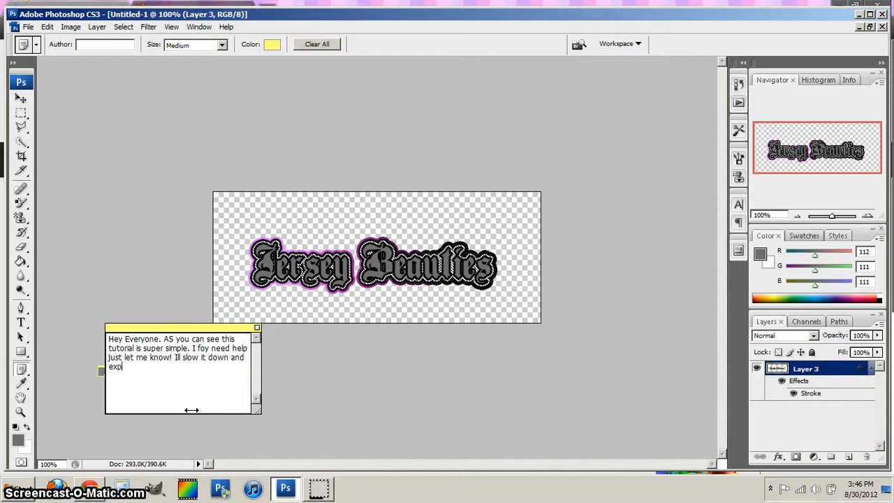
text(lan)
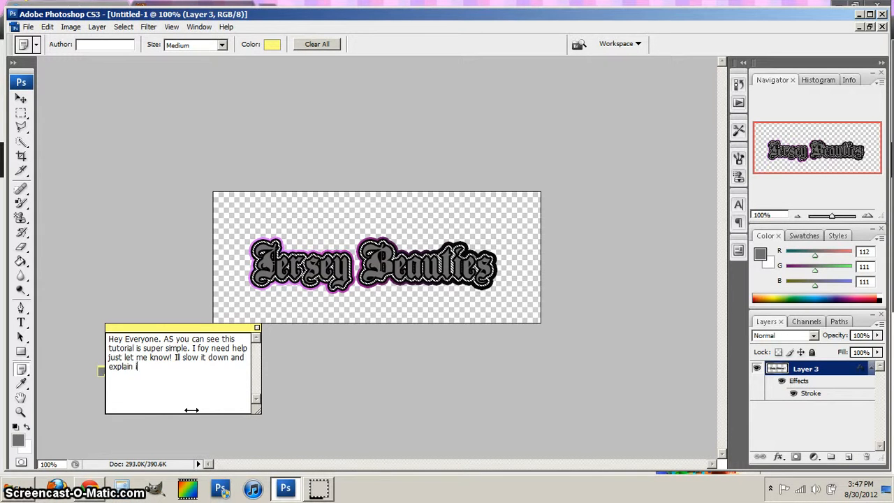
text(it in an)
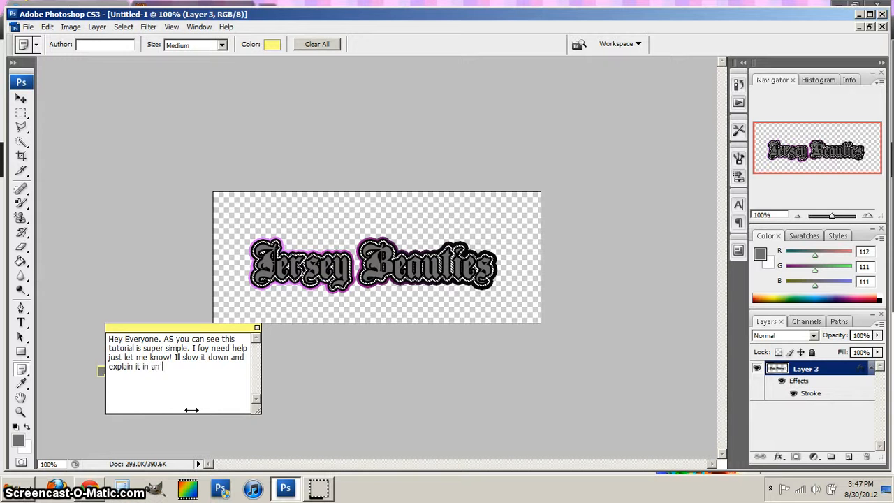
text(her vid)
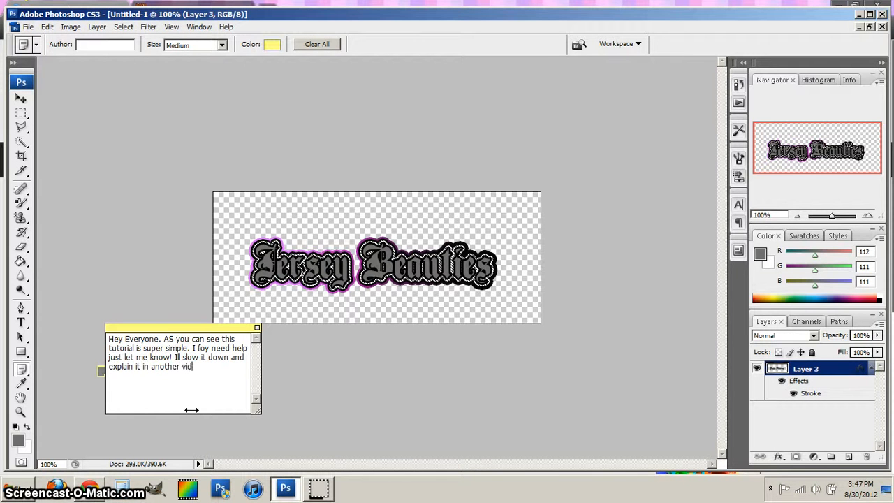
text(eo)
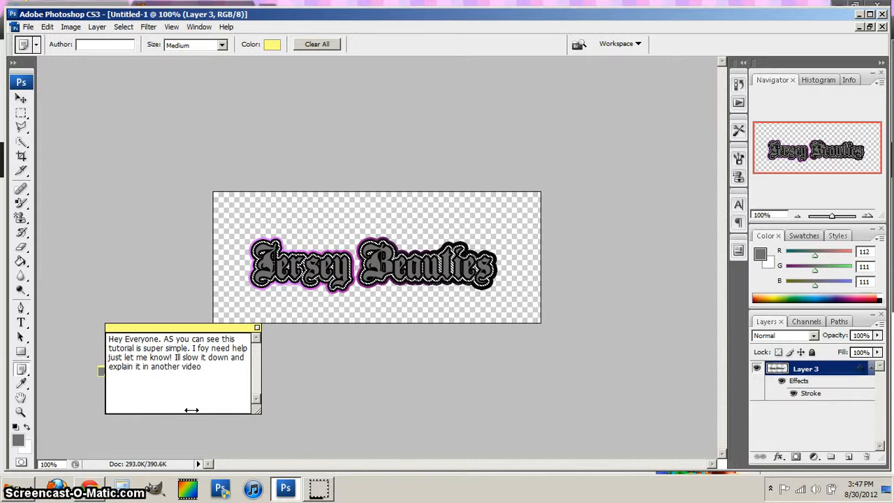
text(!)
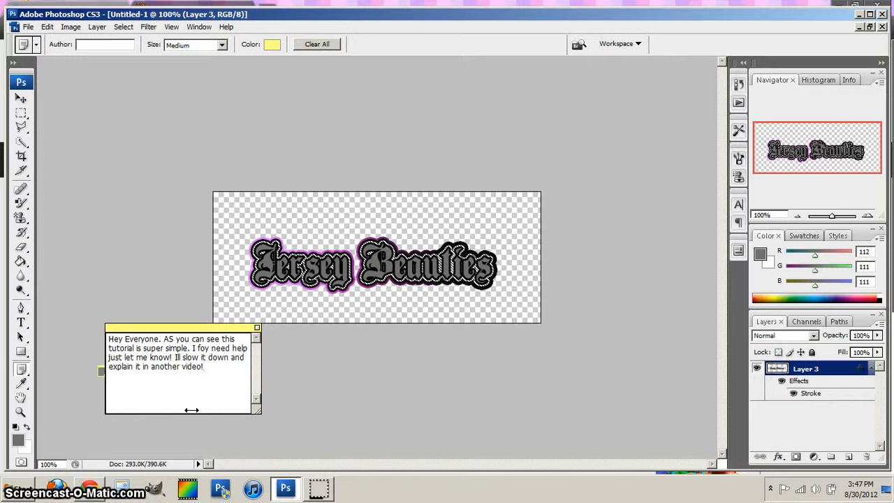
text((: S)
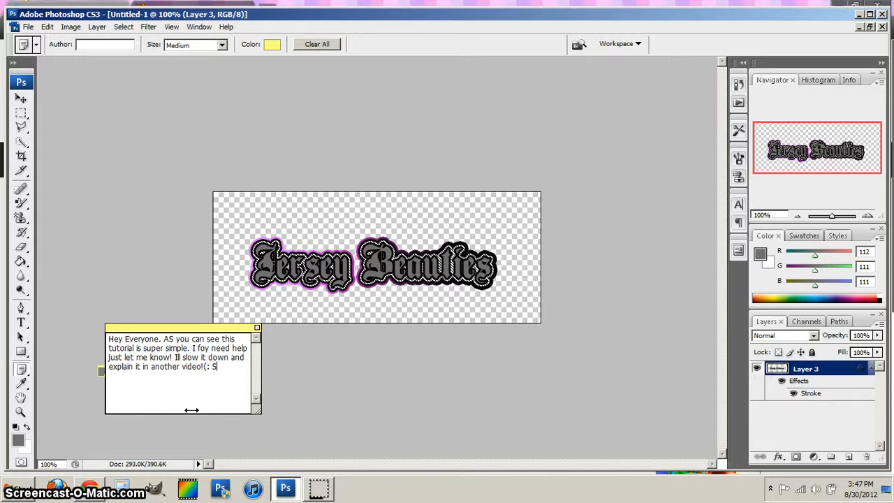